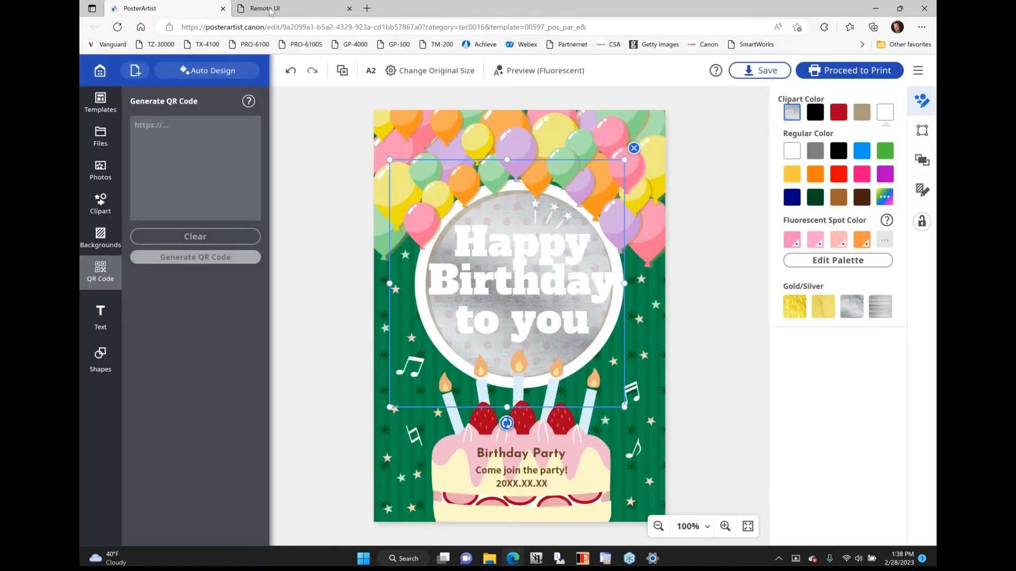
Show the saved job Canon Image Quality Test 18x24 on Peel N Stick media.
click(263, 7)
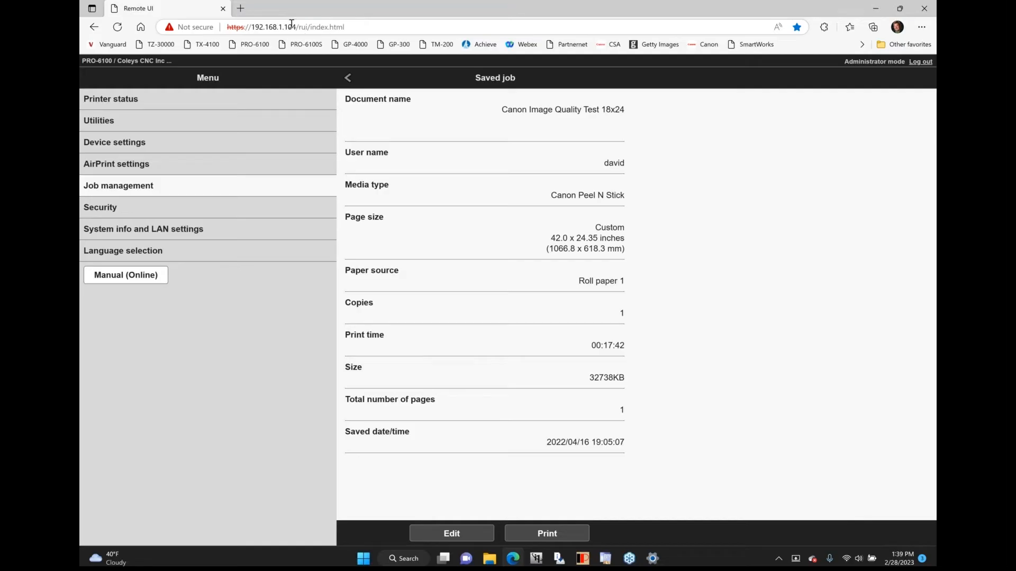
Log out of administrator mode to the printer status page with ink levels and rolls.
click(285, 27)
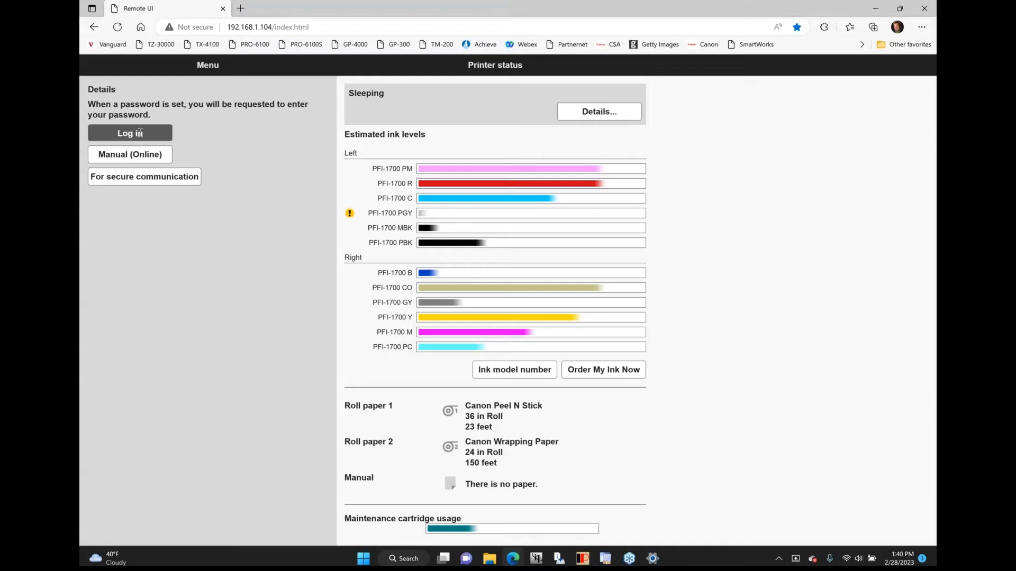
Log back in as administrator to restore the full settings menu.
click(130, 133)
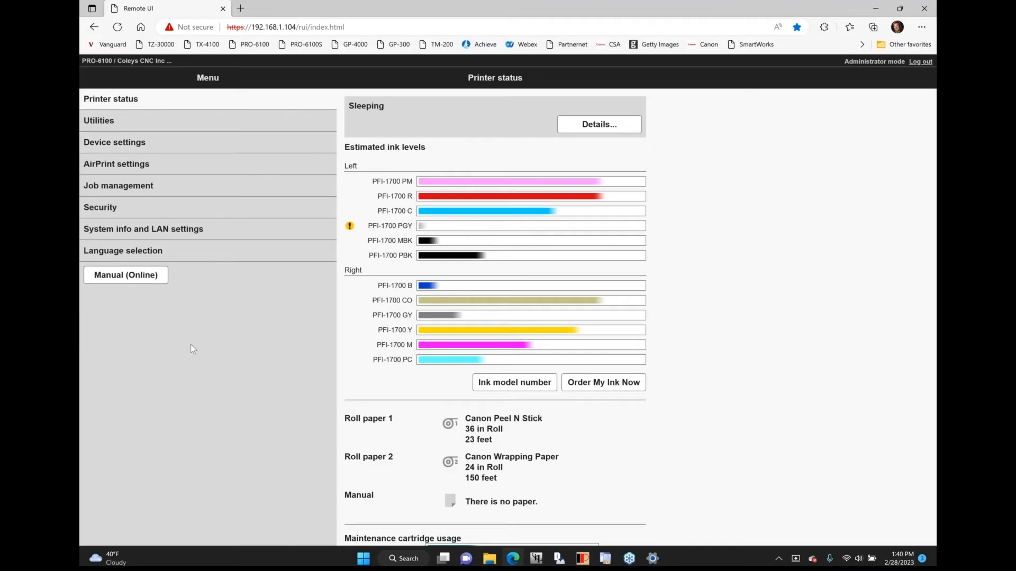
mouse_move(235, 418)
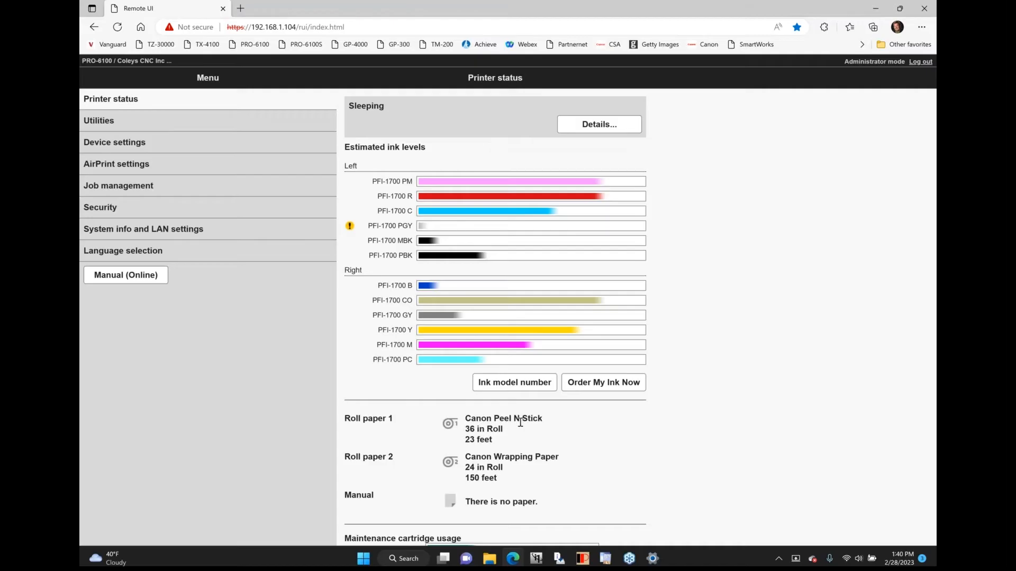
Show the Utilities page with nozzle check, cleaning and print head alignment.
click(98, 119)
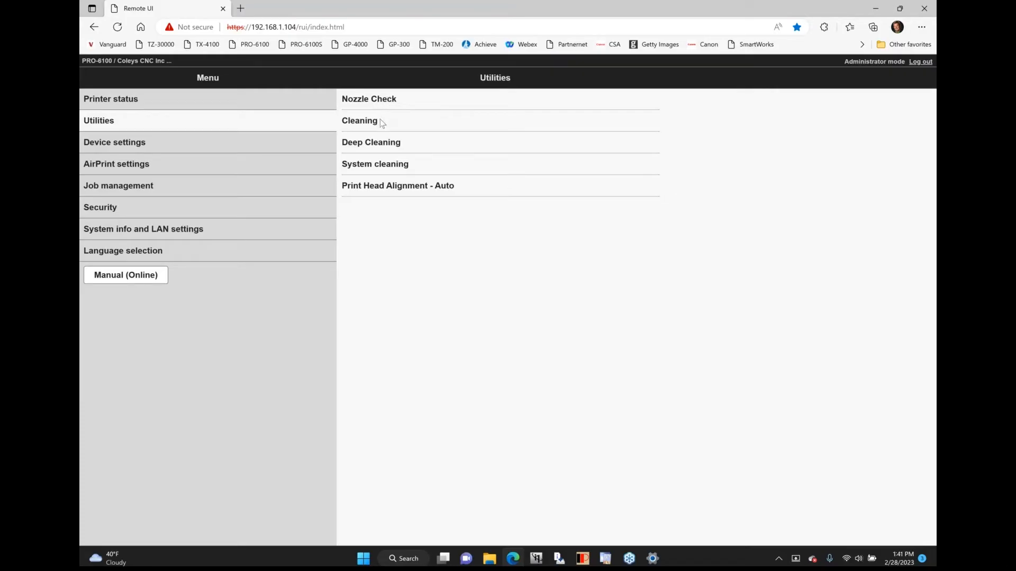
mouse_move(406, 146)
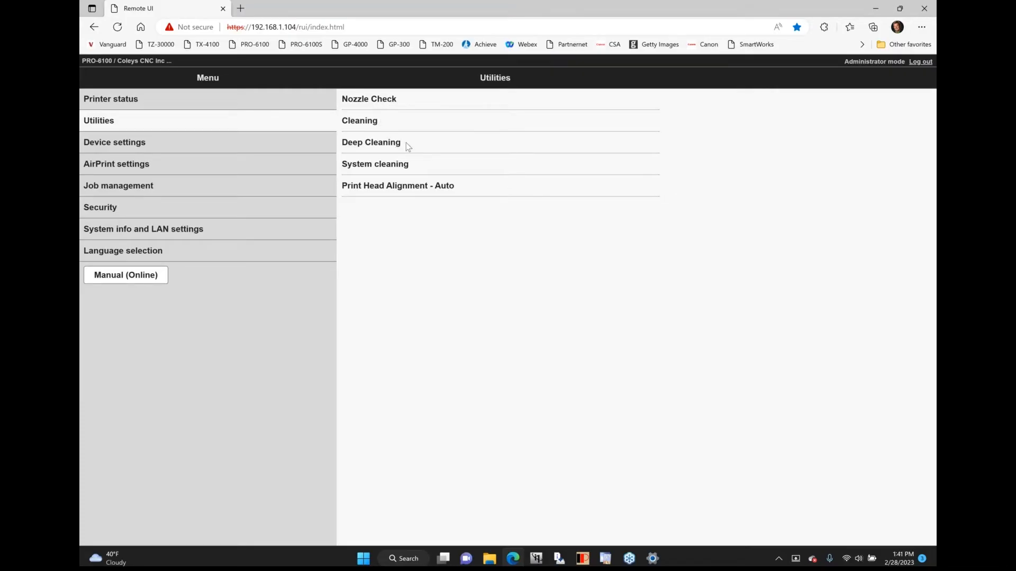
mouse_move(162, 152)
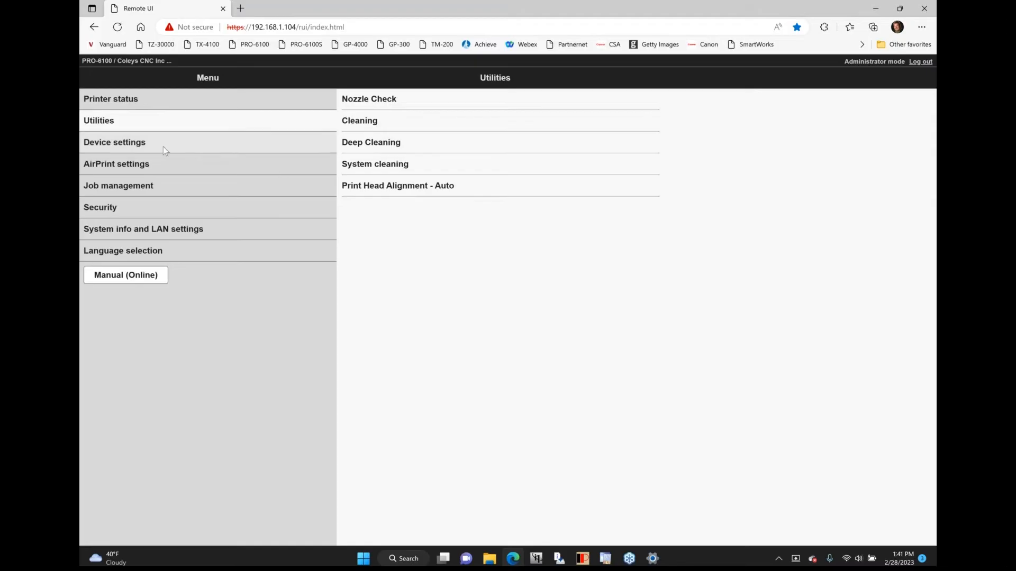
Show Custom settings listing EOP timer, nozzle check frequency and panel lock.
click(368, 98)
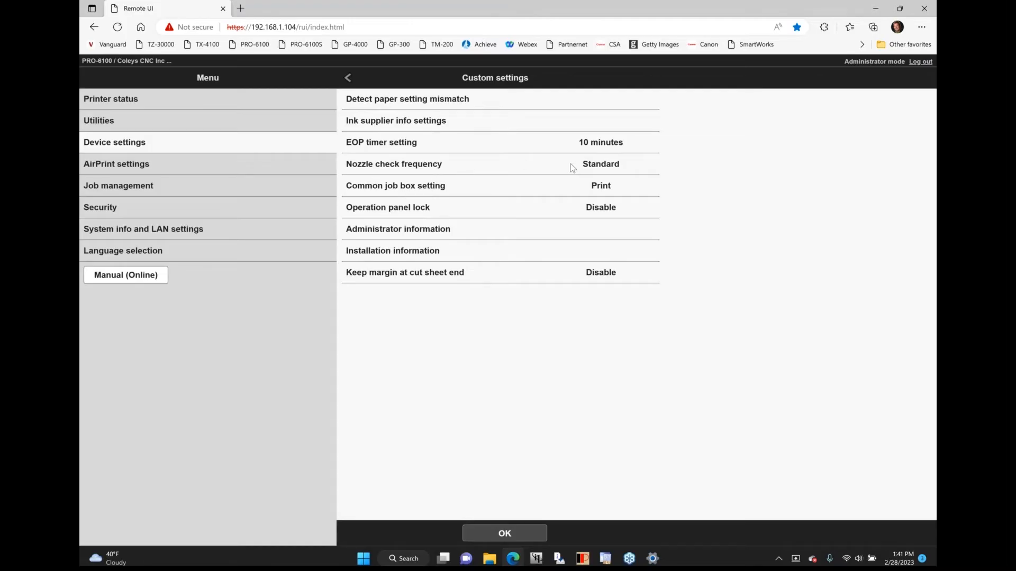
View nozzle check frequency choices, then the common job box options Print and Print (auto delete).
click(394, 163)
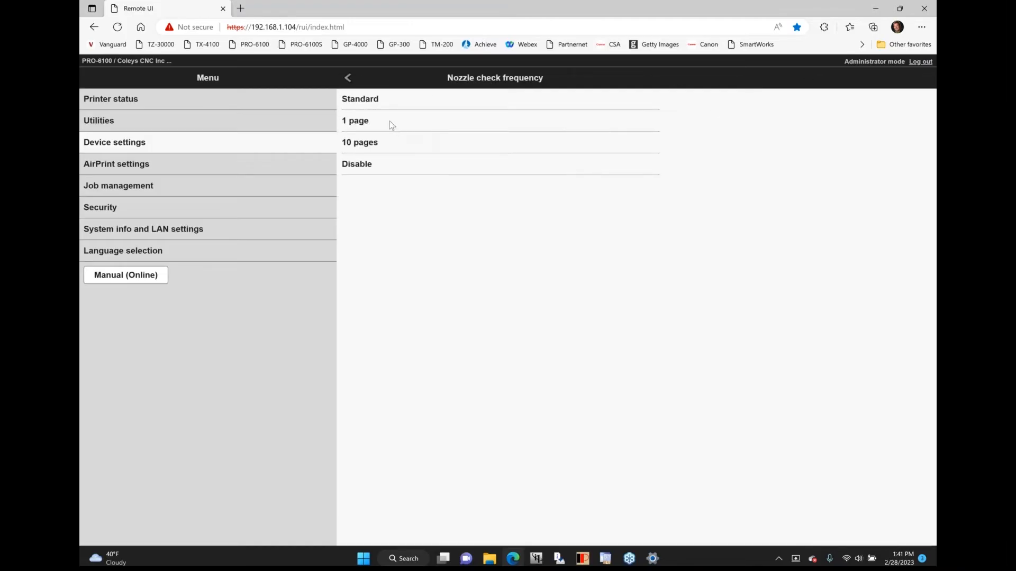
click(359, 99)
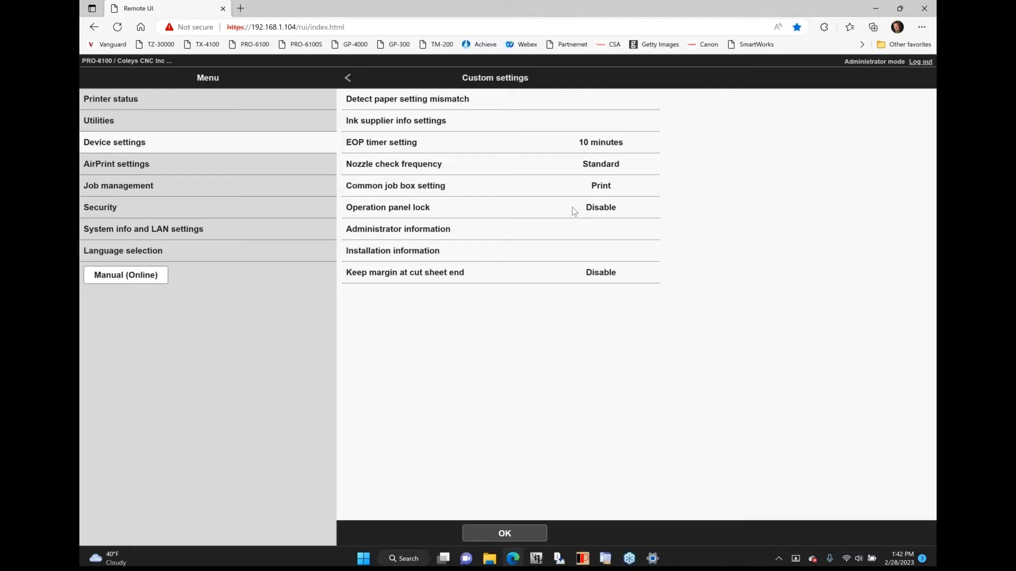
click(394, 185)
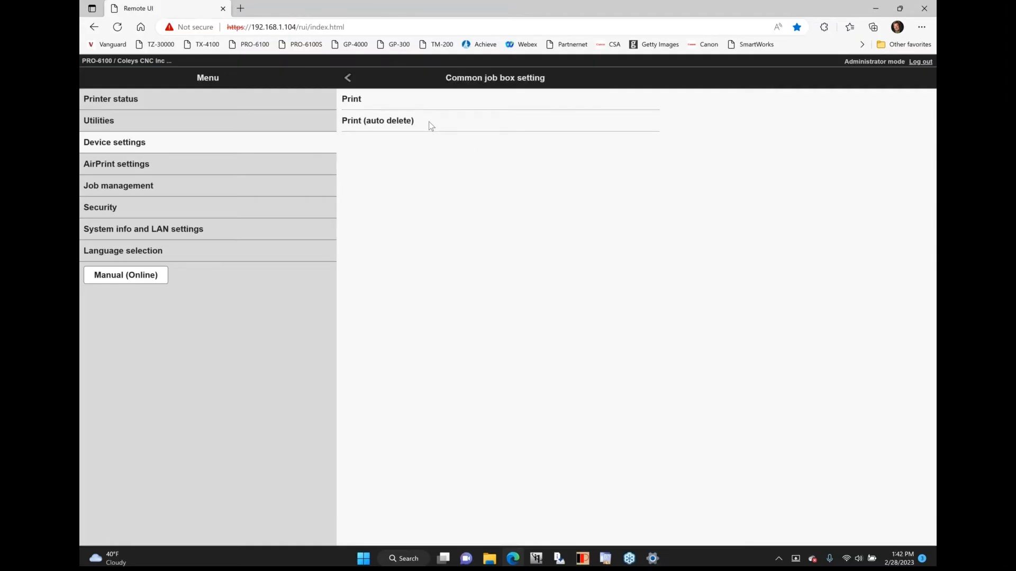
Review the AirPrint settings, then log out to the printer status page.
click(117, 163)
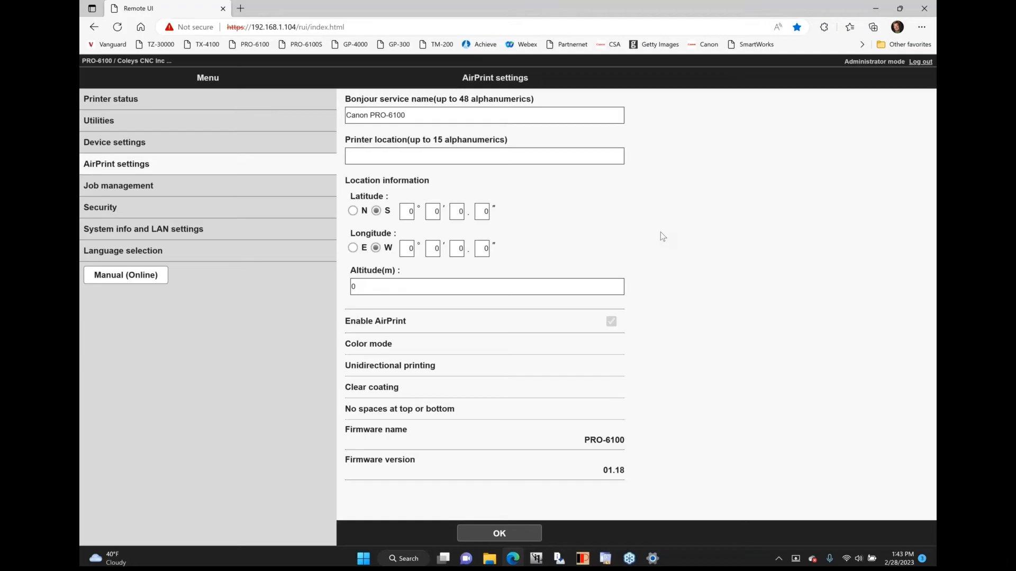
click(369, 343)
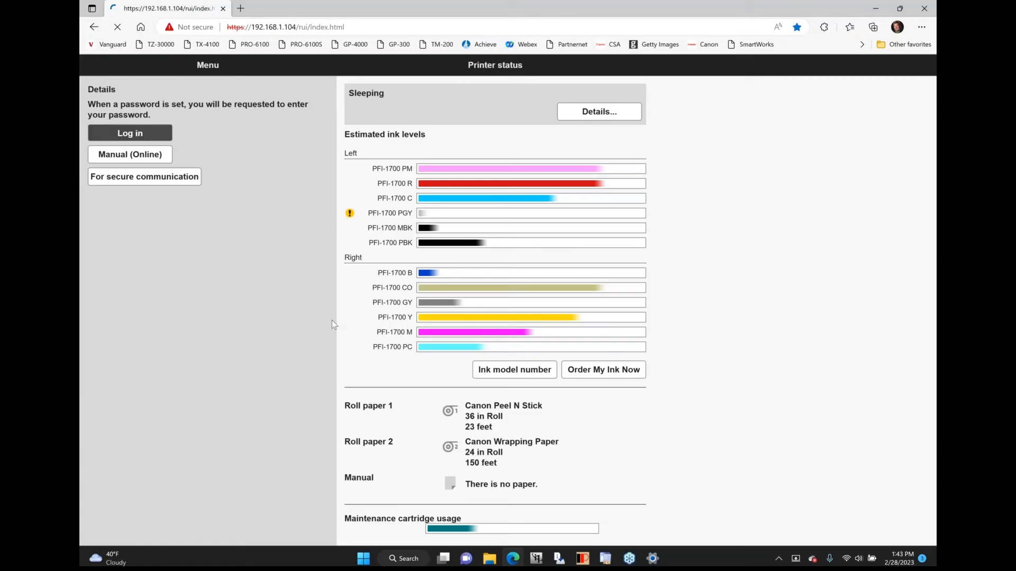
Log in again and show energy saving settings: auto power off OFF, sleep timer 60 minutes.
click(129, 133)
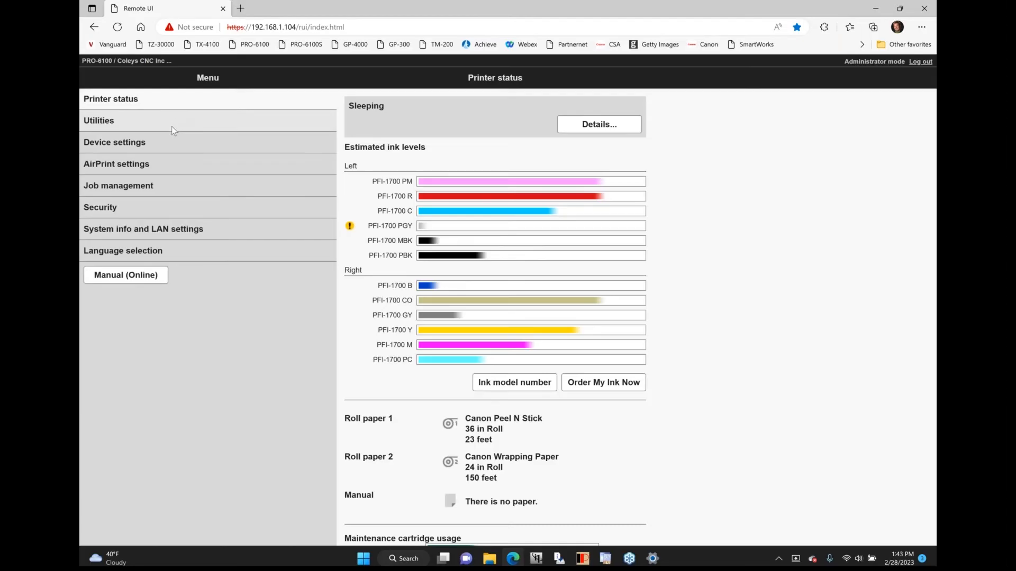
click(114, 142)
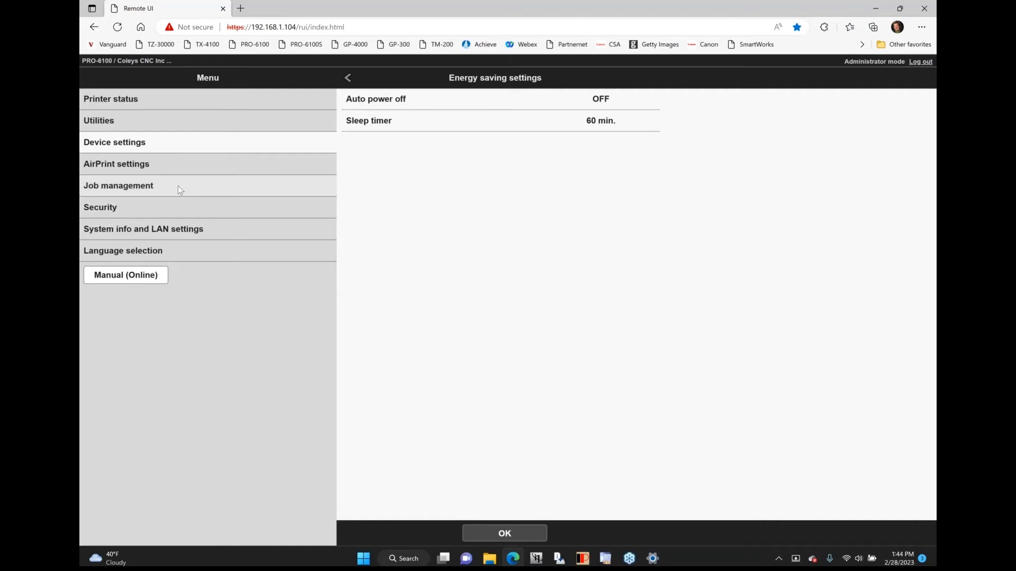
List the 15 saved documents in the Wrapping Paper job box.
click(117, 185)
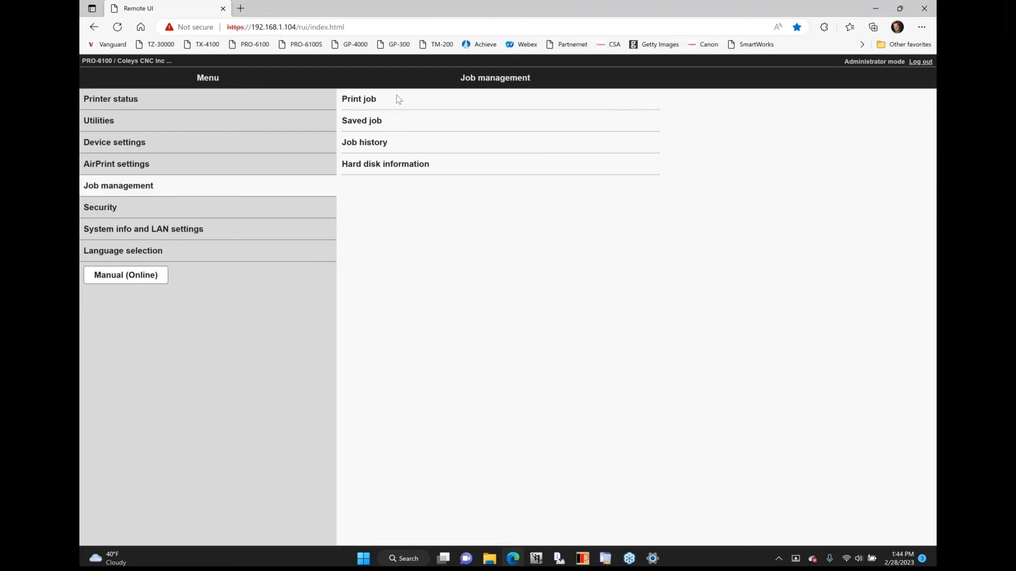
click(361, 121)
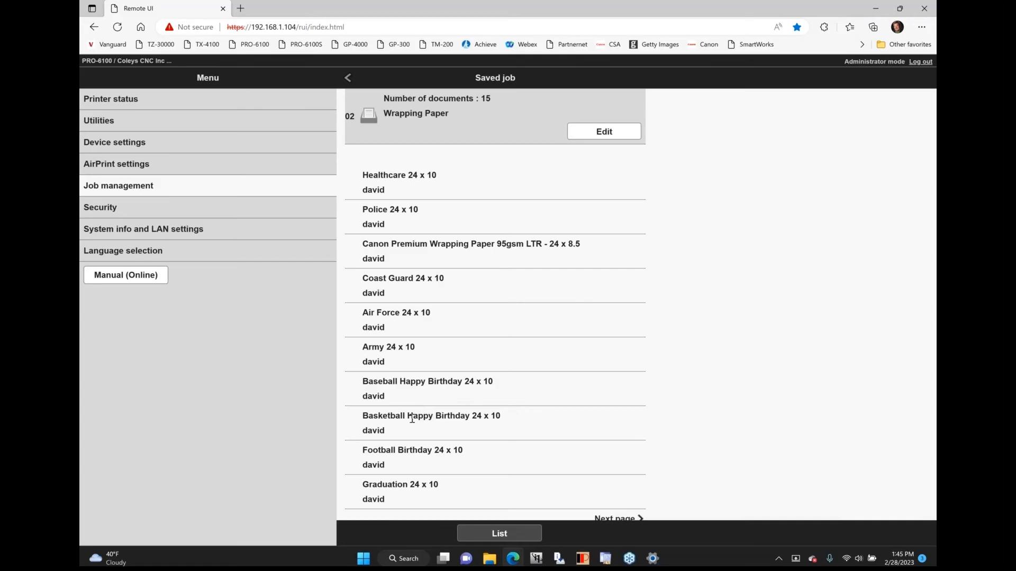
Show the Security section: administrator password, operation restrictions, SSL/TLS, IEEE802.1X.
click(602, 131)
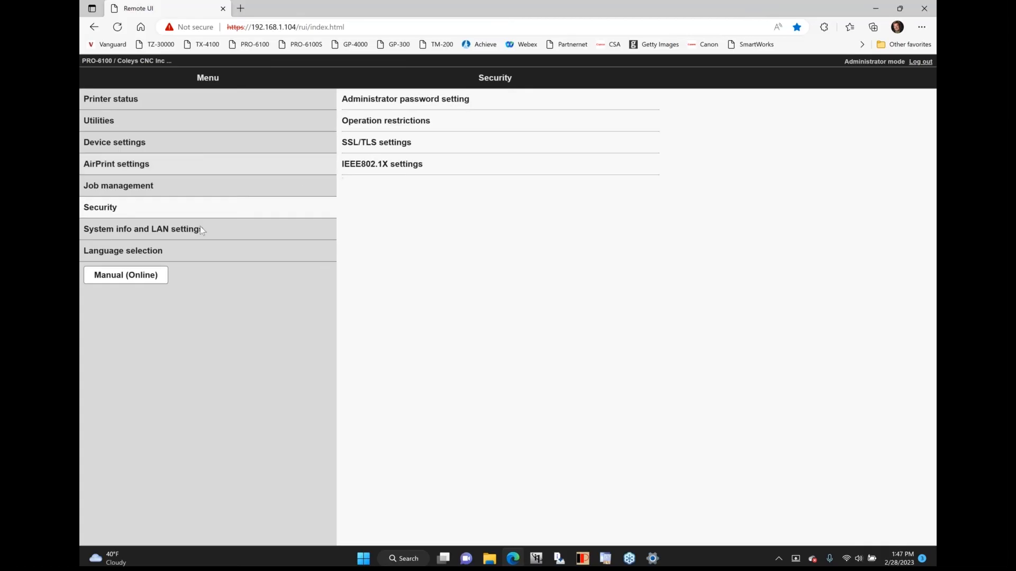
Show the LAN settings page with Wi-Fi, Wireless Direct, Wired LAN and Advanced setup options.
click(142, 229)
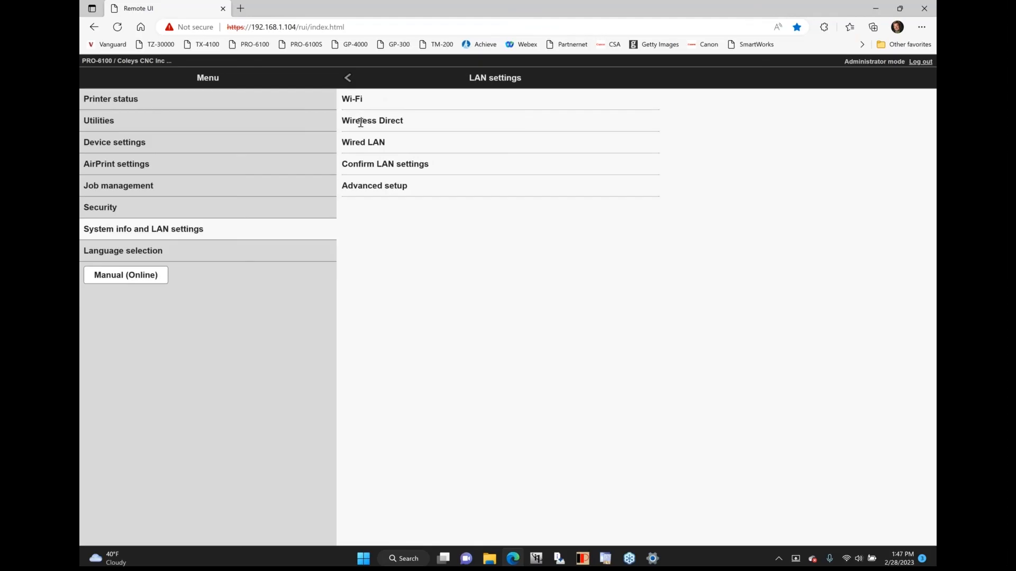
mouse_move(429, 125)
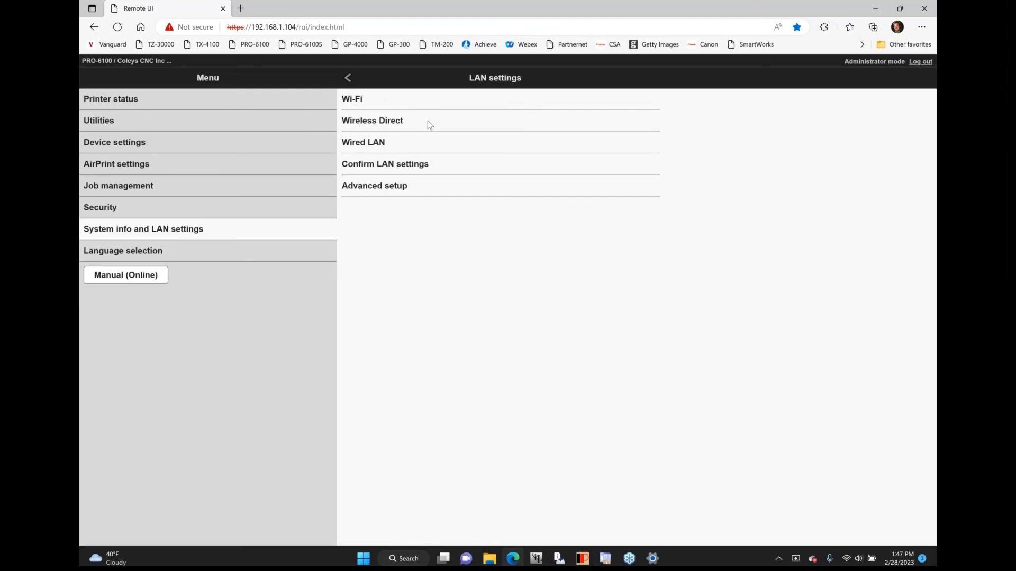
click(118, 185)
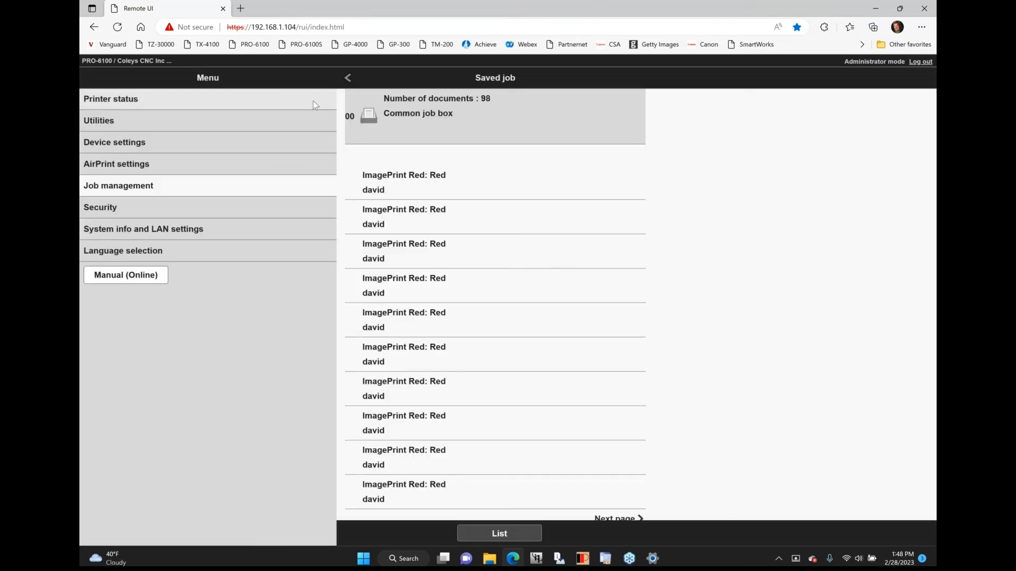